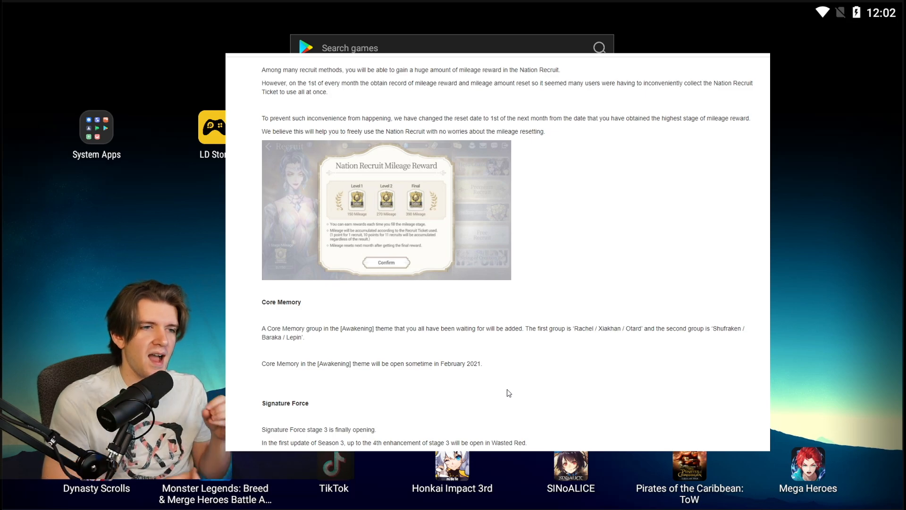
mouse_move(490, 375)
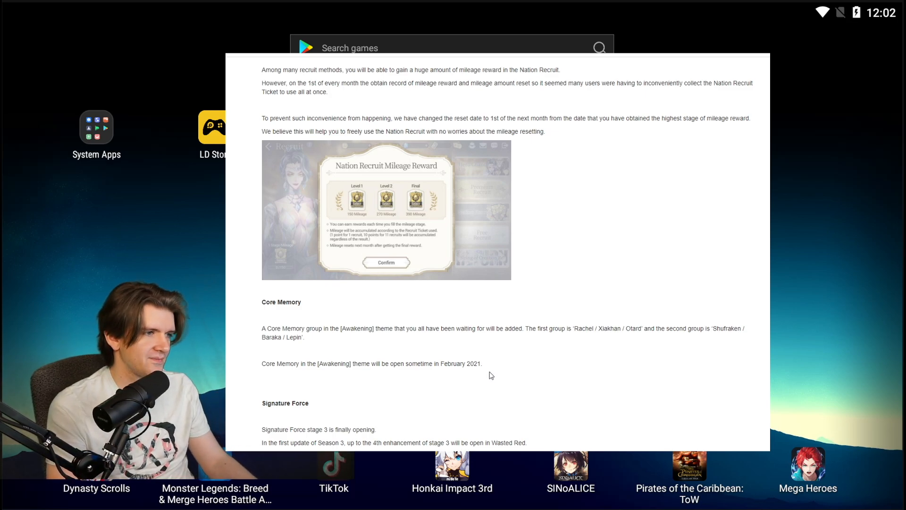